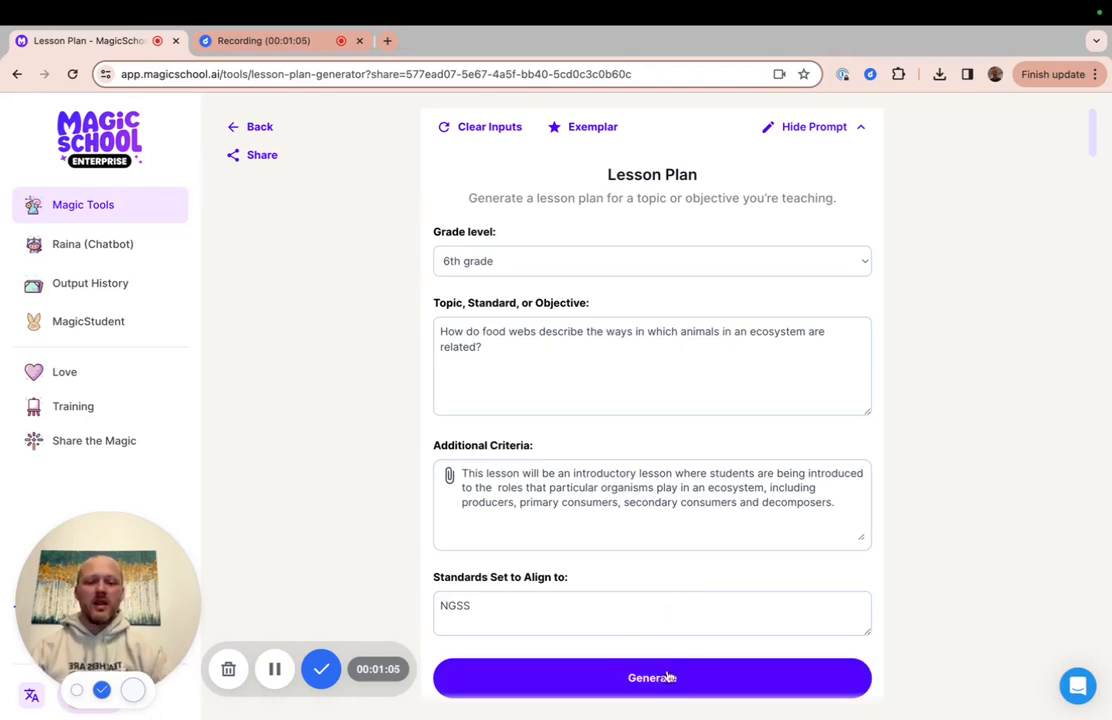
Generate the 6th-grade food-webs lesson plan and review it to the end
{"action": "left_click", "coordinate": [652, 676]}
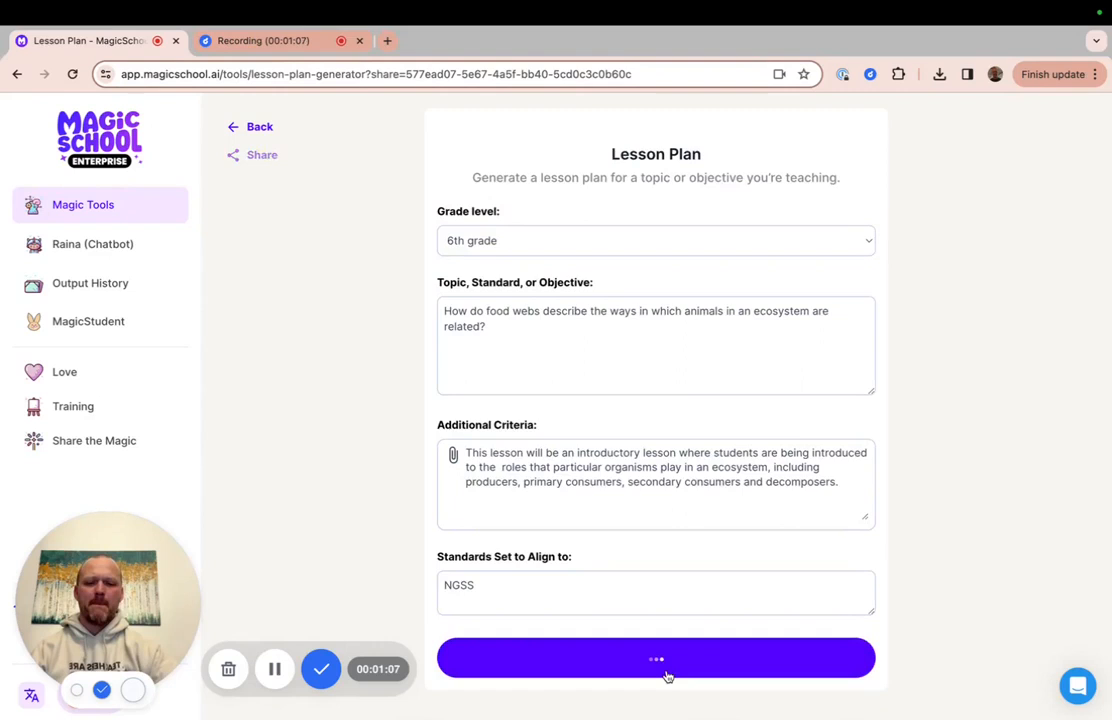
{"action": "left_click", "coordinate": [656, 658]}
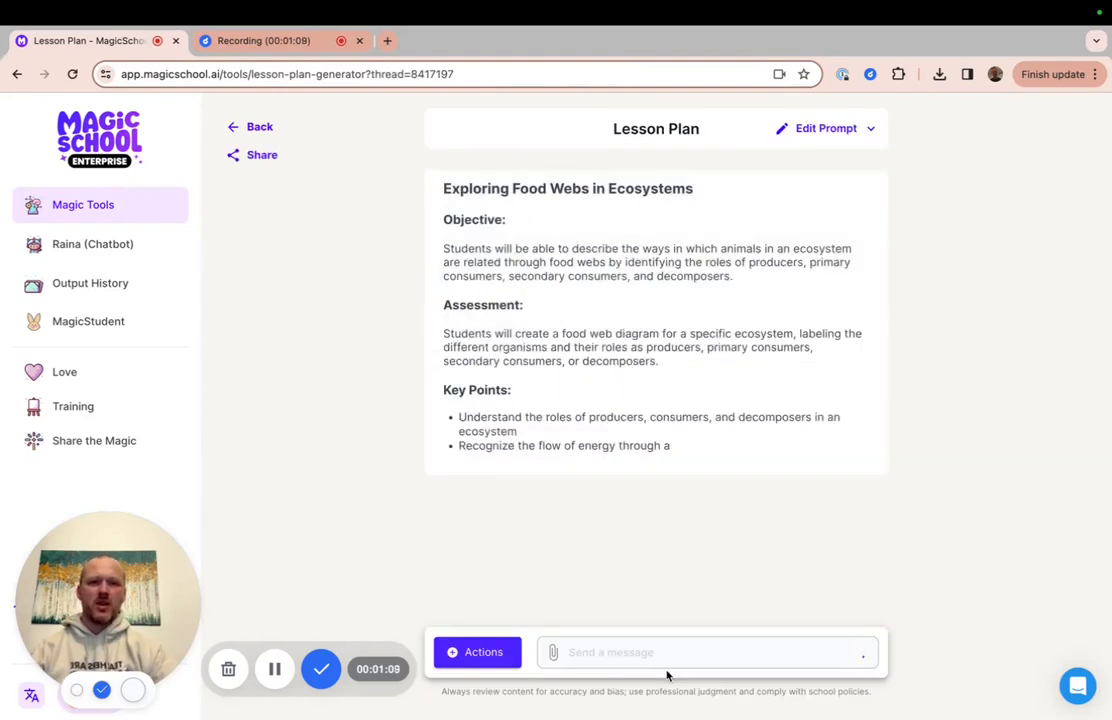
{"action": "scroll", "scroll_direction": "down", "scroll_amount": 3}
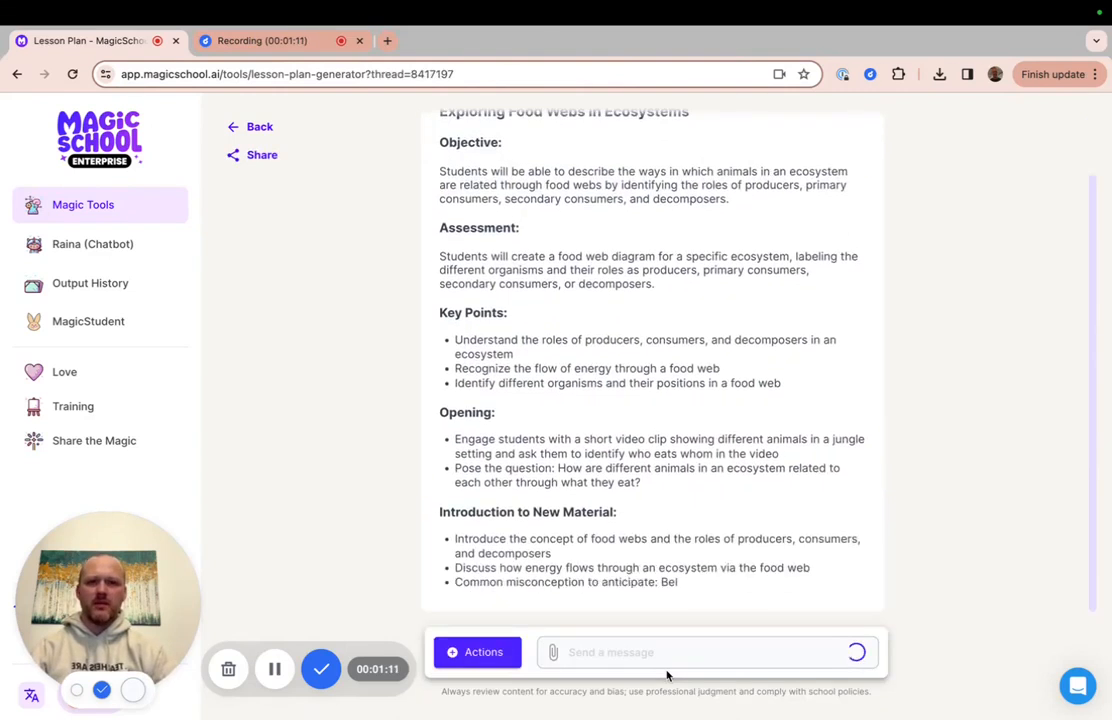
{"action": "scroll", "scroll_direction": "down", "scroll_amount": 3}
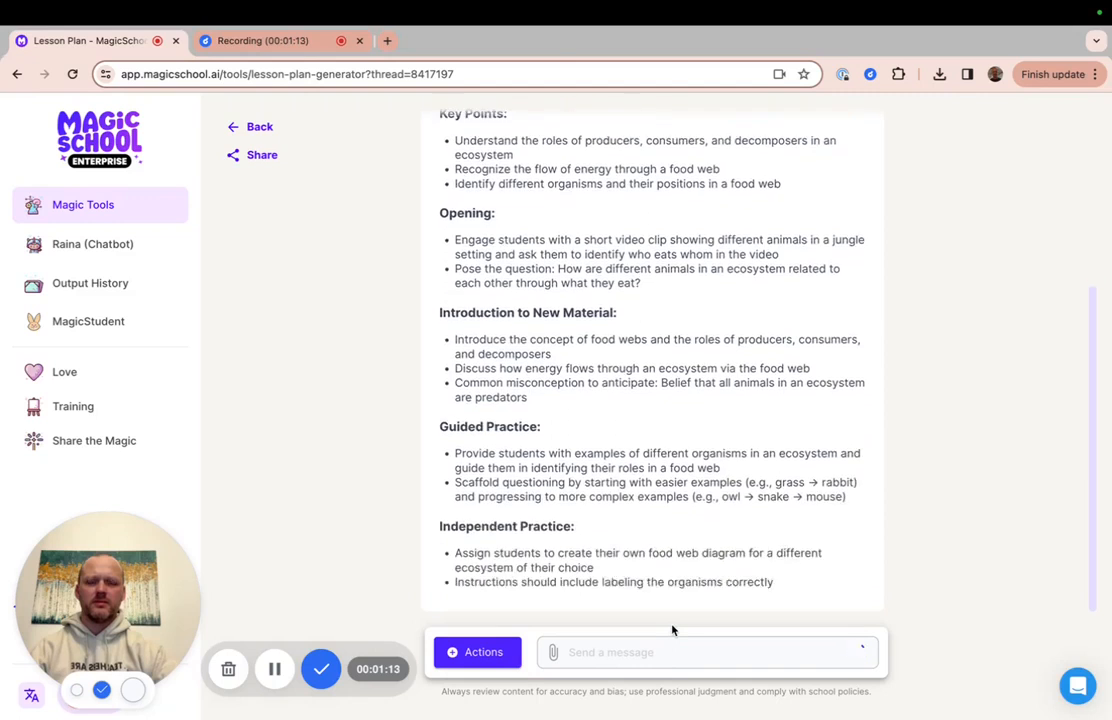
{"action": "scroll", "scroll_direction": "down", "scroll_amount": 3}
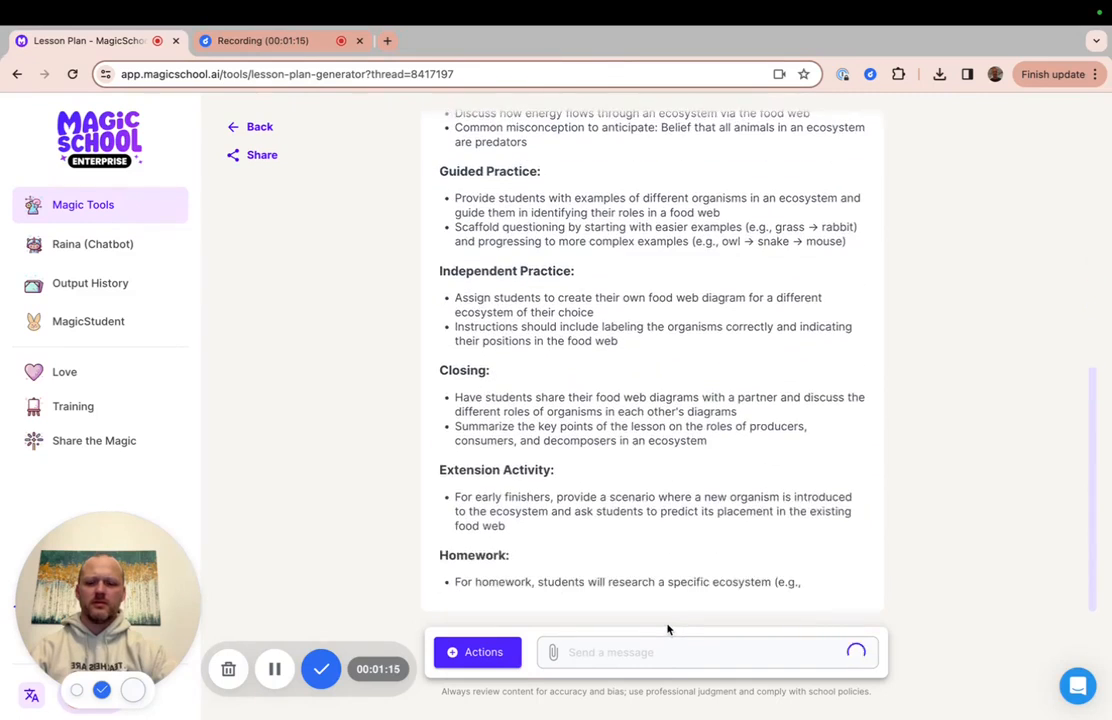
{"action": "scroll", "scroll_direction": "down", "scroll_amount": 3}
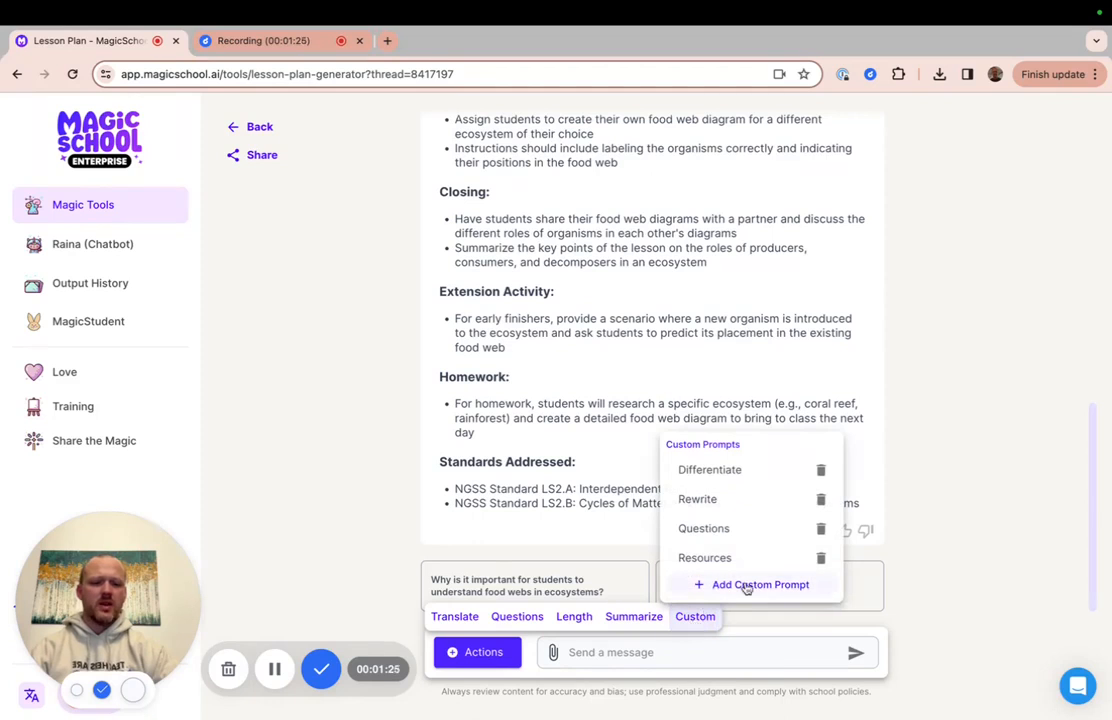
Start a new custom prompt from the Custom menu
{"action": "left_click", "coordinate": [760, 584]}
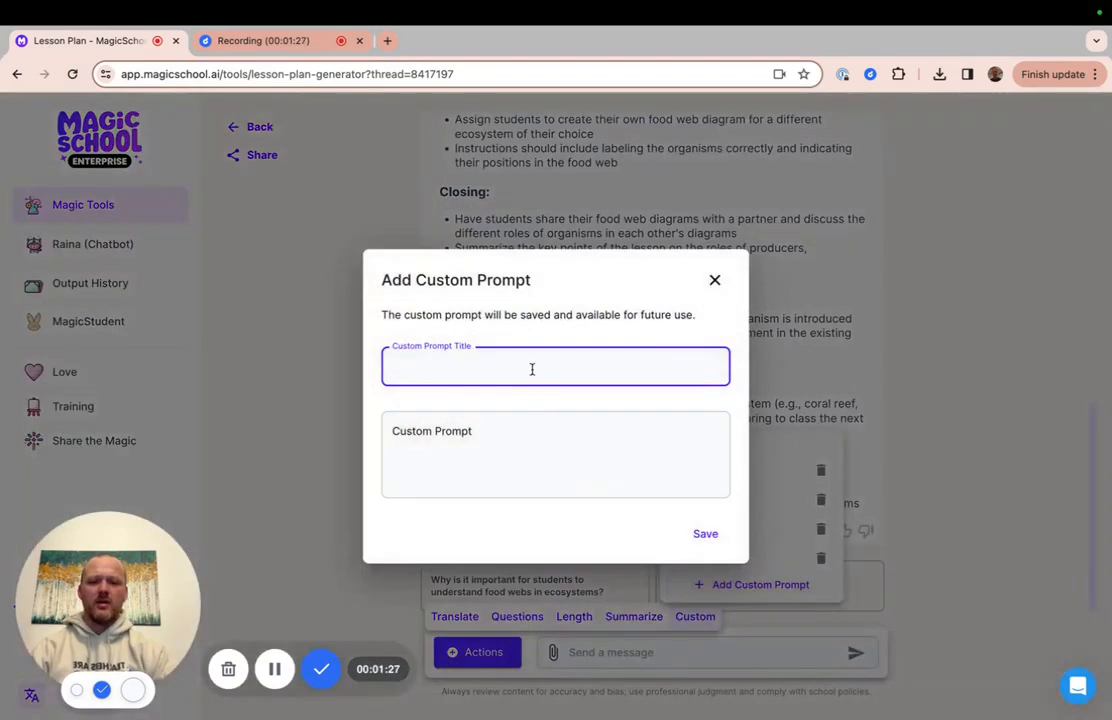
Save a 'Mild, Medium, Spicy' prompt with the pasted three-version differentiation instructions
{"action": "type", "text": "Mild"}
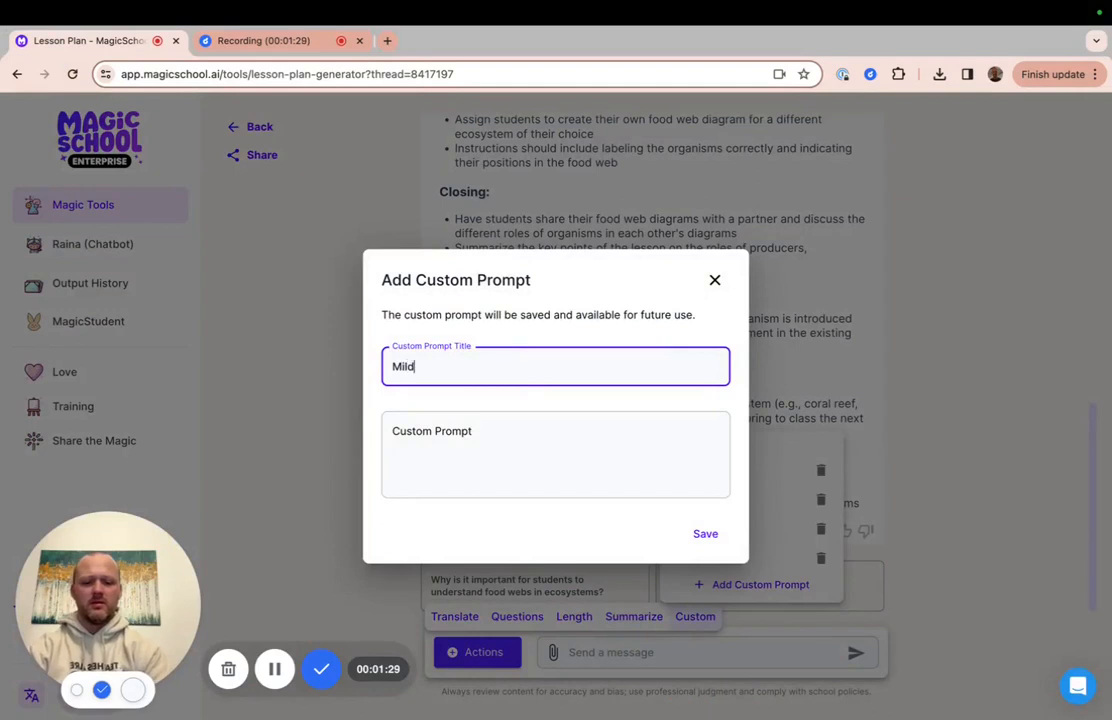
{"action": "type", "text": ", Mediu"}
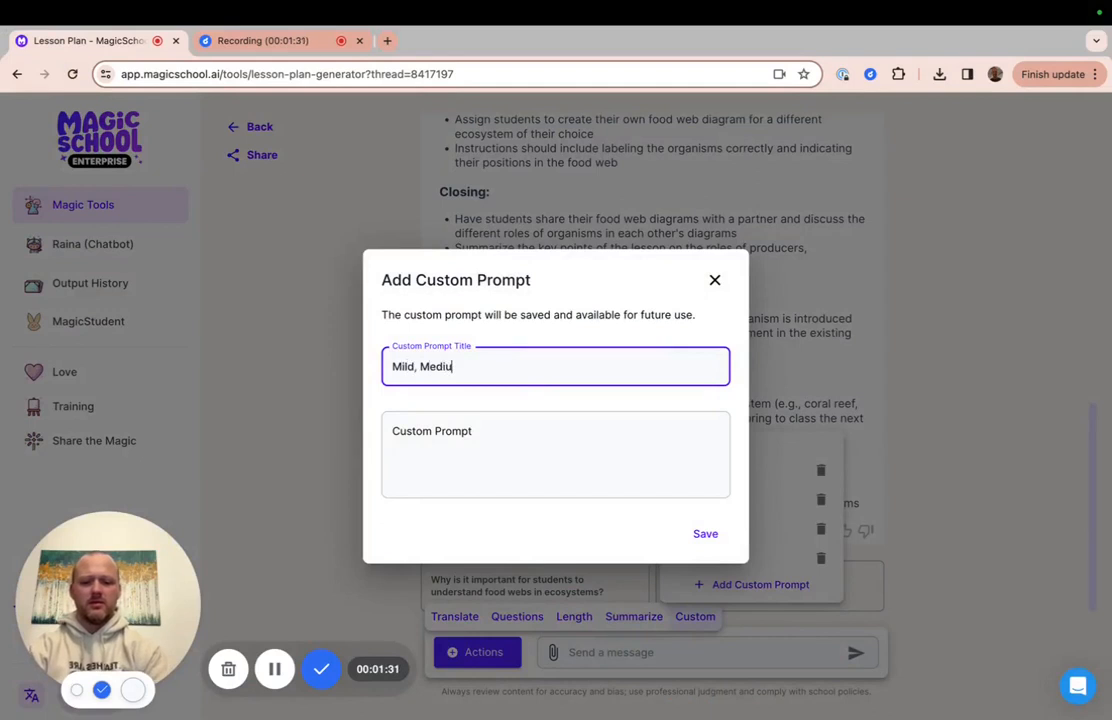
{"action": "type", "text": "m, Spicy"}
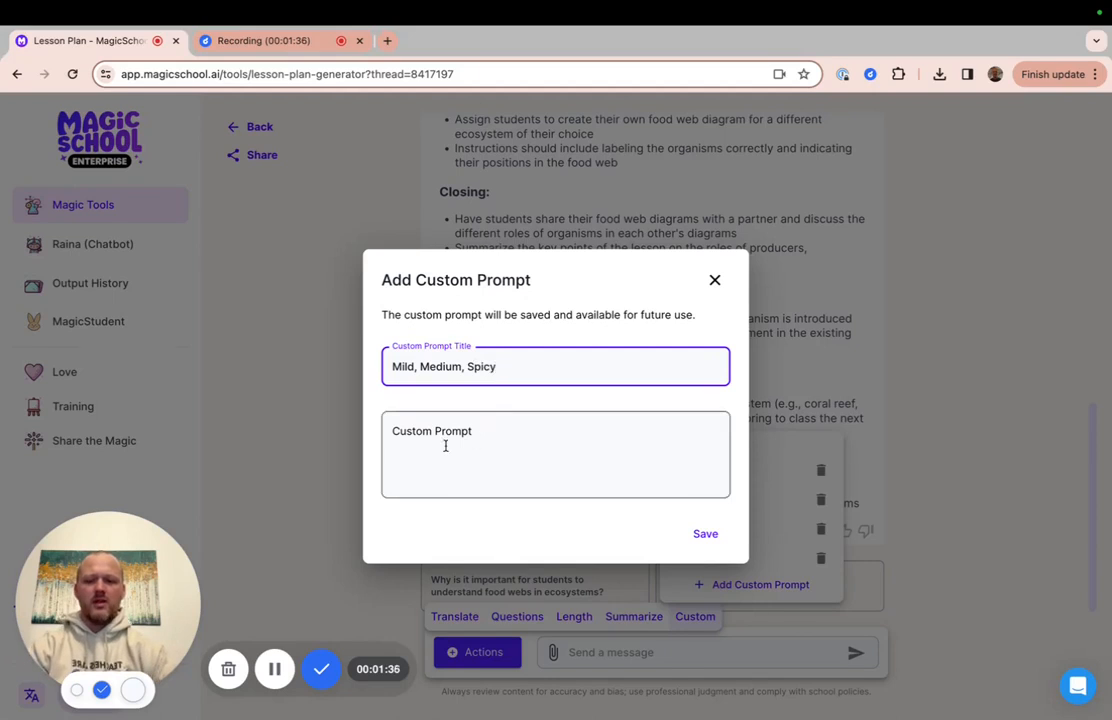
{"action": "right_click", "coordinate": [556, 454]}
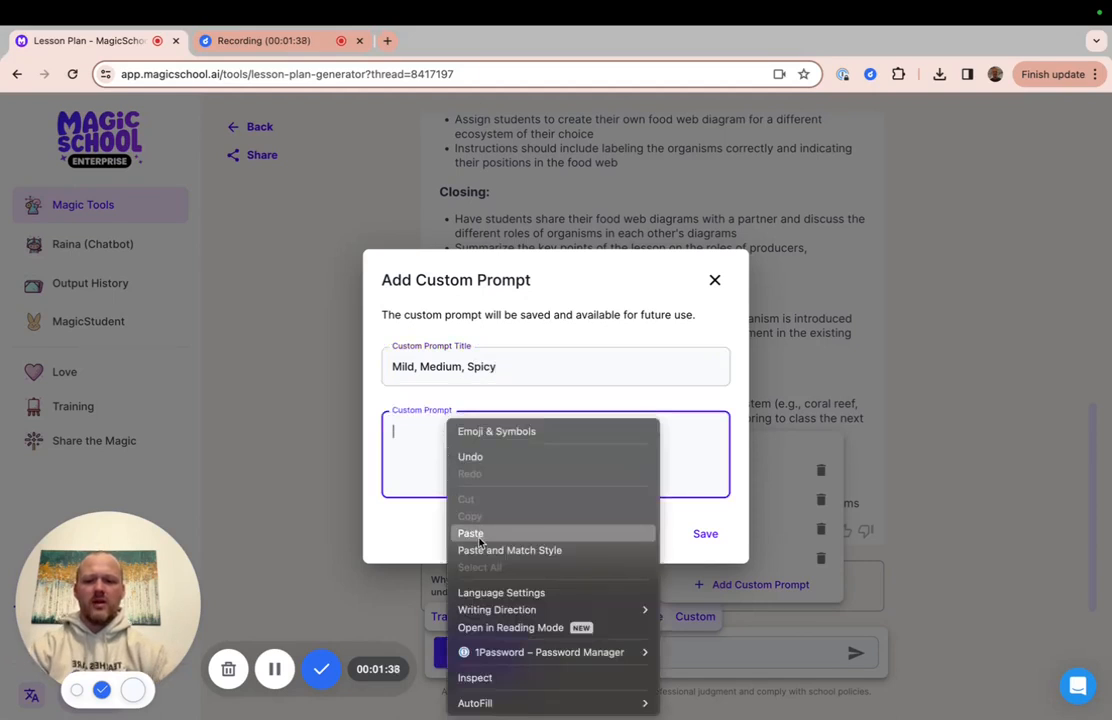
{"action": "left_click", "coordinate": [470, 532]}
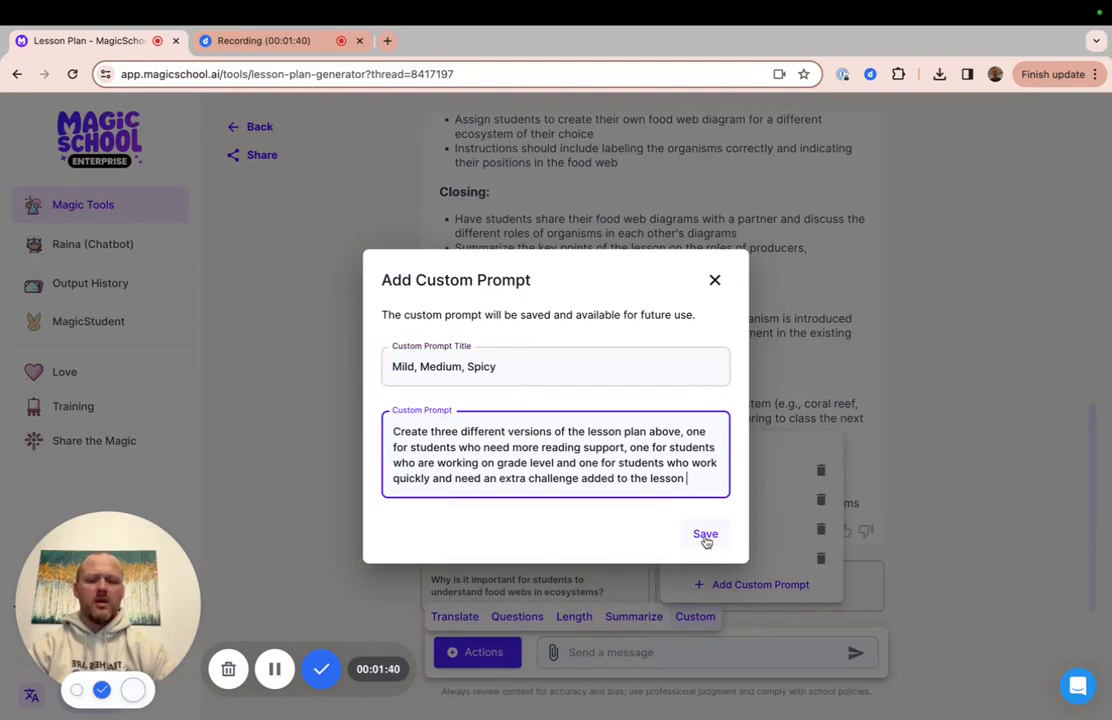
{"action": "left_click", "coordinate": [706, 534]}
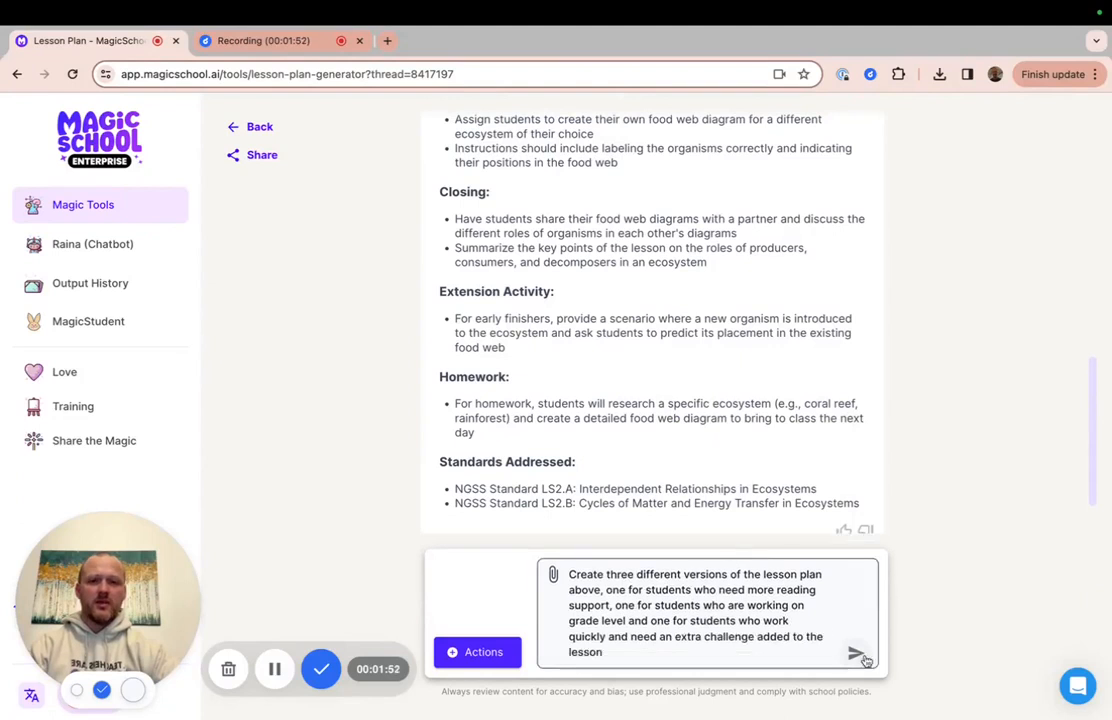
Send the Mild, Medium, Spicy differentiation request to the assistant
{"action": "left_click", "coordinate": [860, 652]}
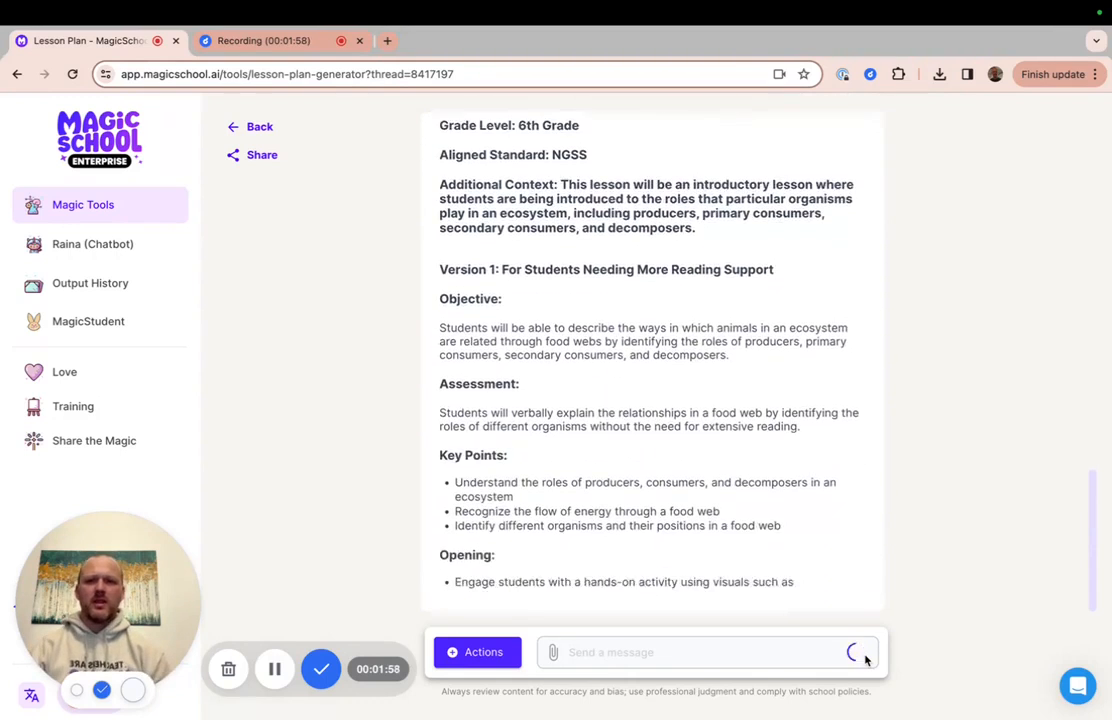
Scroll through Versions 1-3: reading support, grade level and extra challenge
{"action": "scroll", "scroll_direction": "down", "scroll_amount": 3}
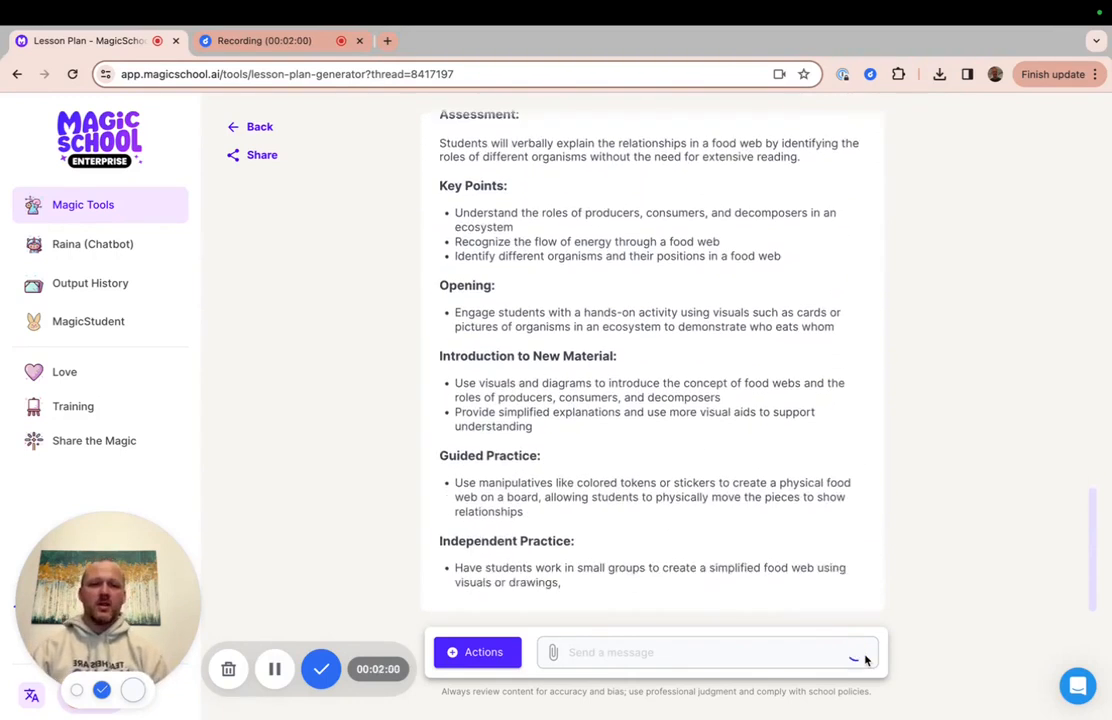
{"action": "scroll", "scroll_direction": "down", "scroll_amount": 3}
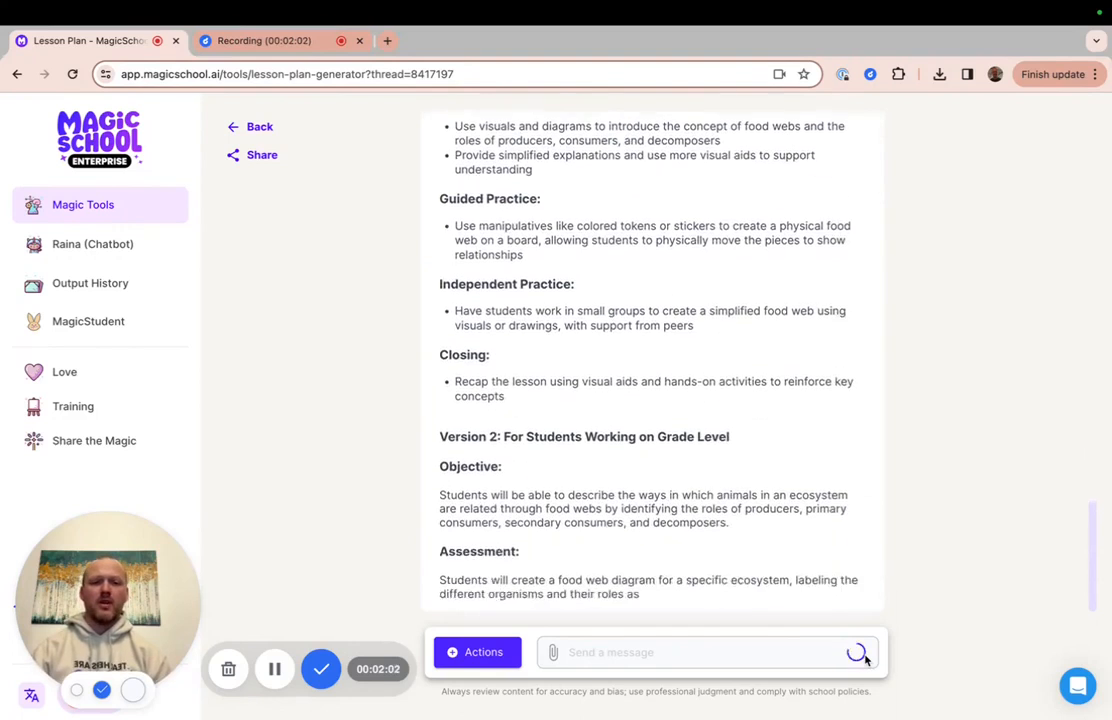
{"action": "scroll", "scroll_direction": "down", "scroll_amount": 3}
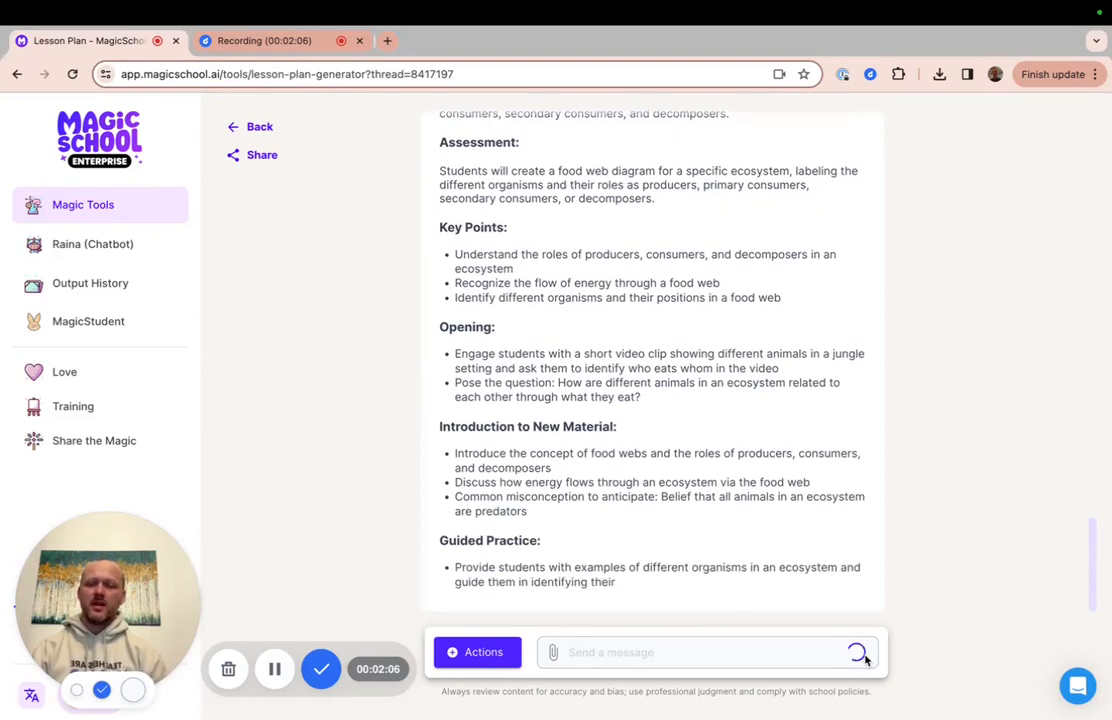
{"action": "scroll", "scroll_direction": "down", "scroll_amount": 3}
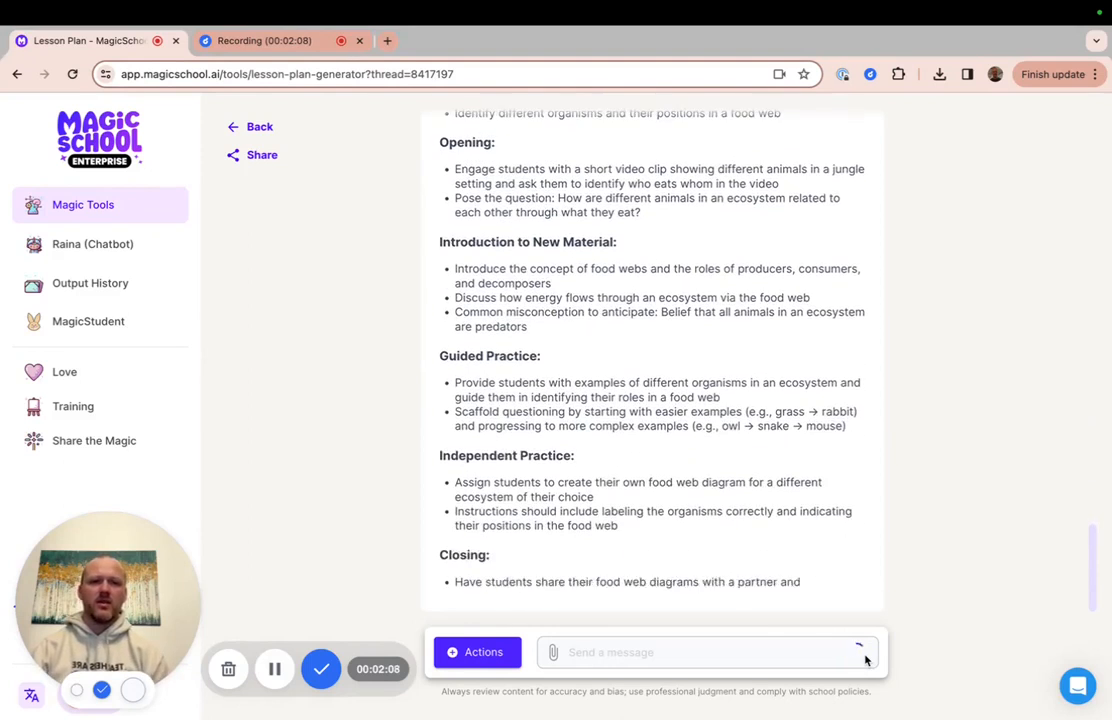
{"action": "scroll", "scroll_direction": "down", "scroll_amount": 3}
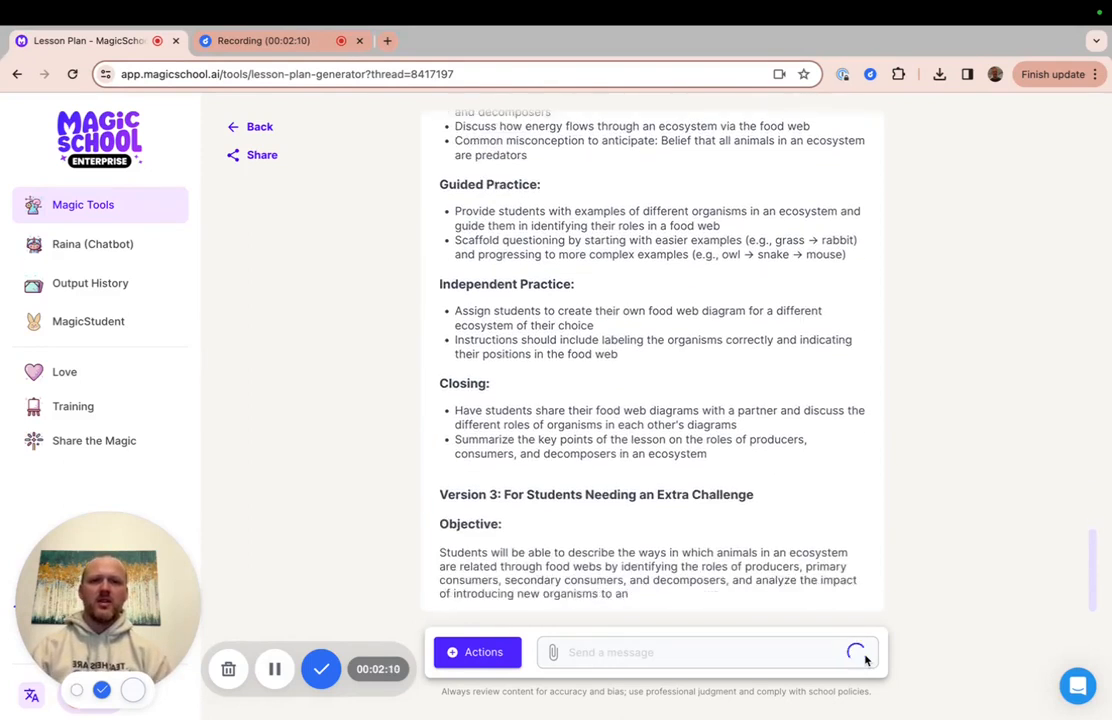
{"action": "scroll", "scroll_direction": "down", "scroll_amount": 3}
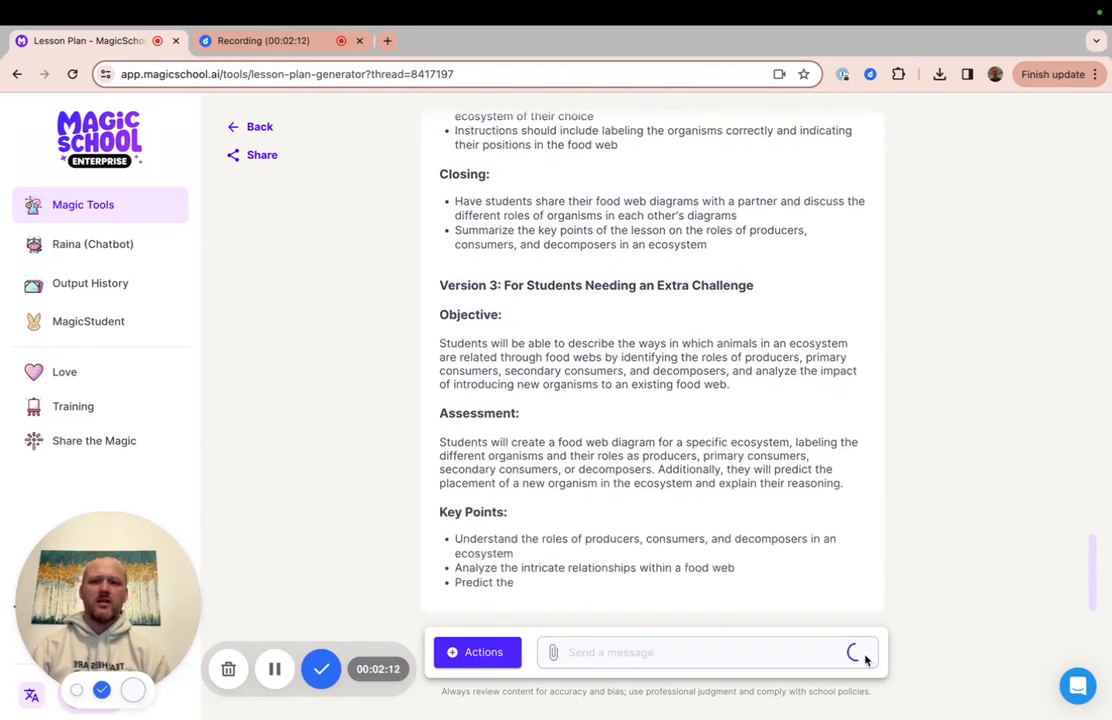
{"action": "scroll", "scroll_direction": "down", "scroll_amount": 3}
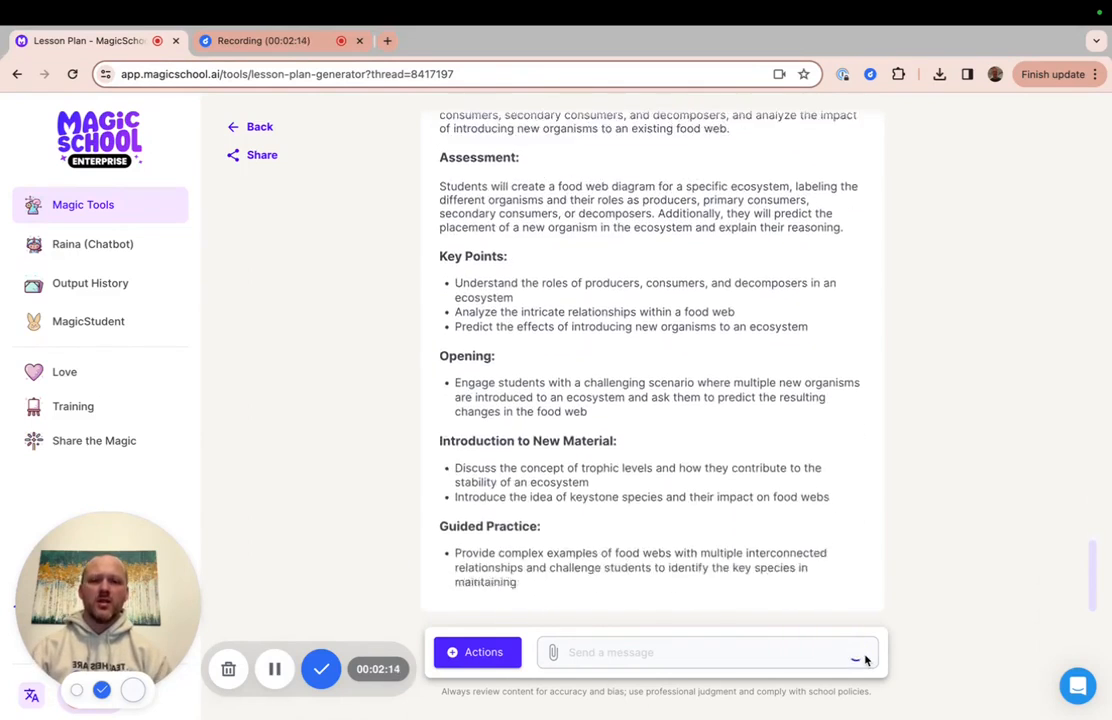
{"action": "scroll", "scroll_direction": "down", "scroll_amount": 3}
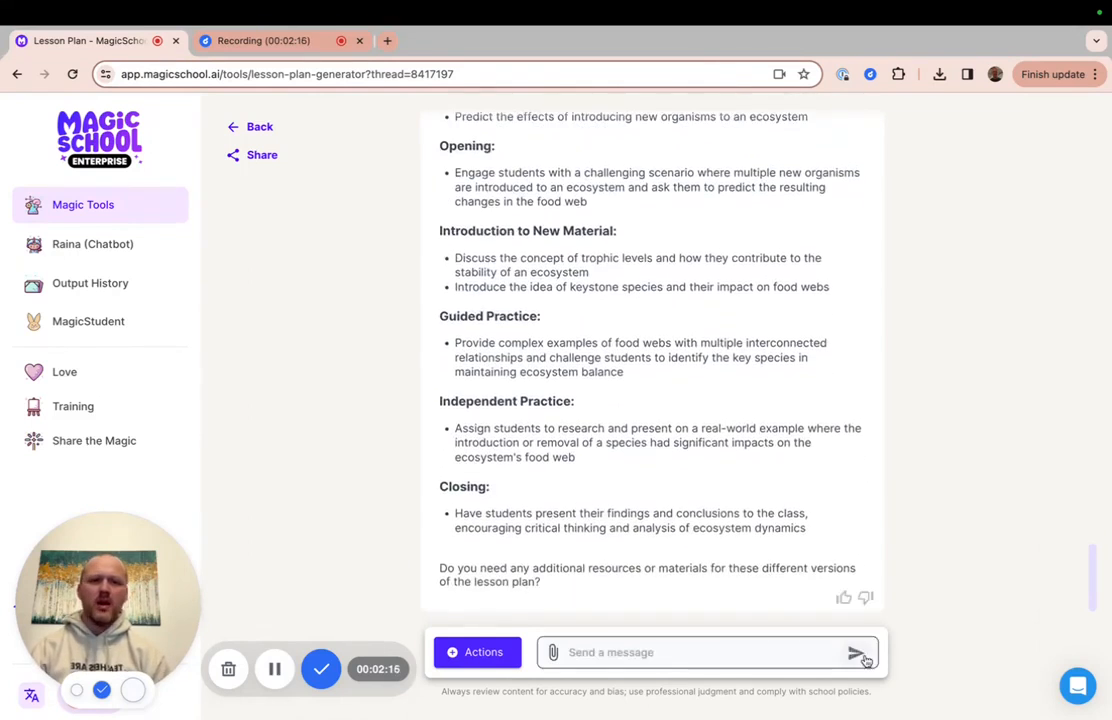
{"action": "scroll", "scroll_direction": "down", "scroll_amount": 3}
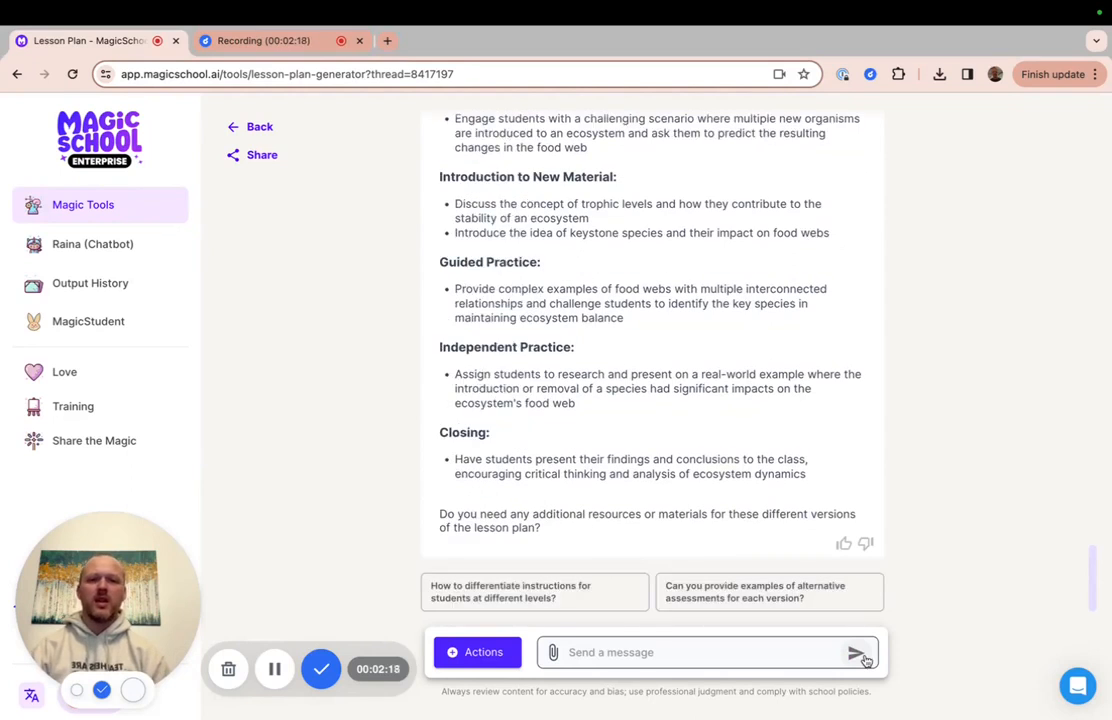